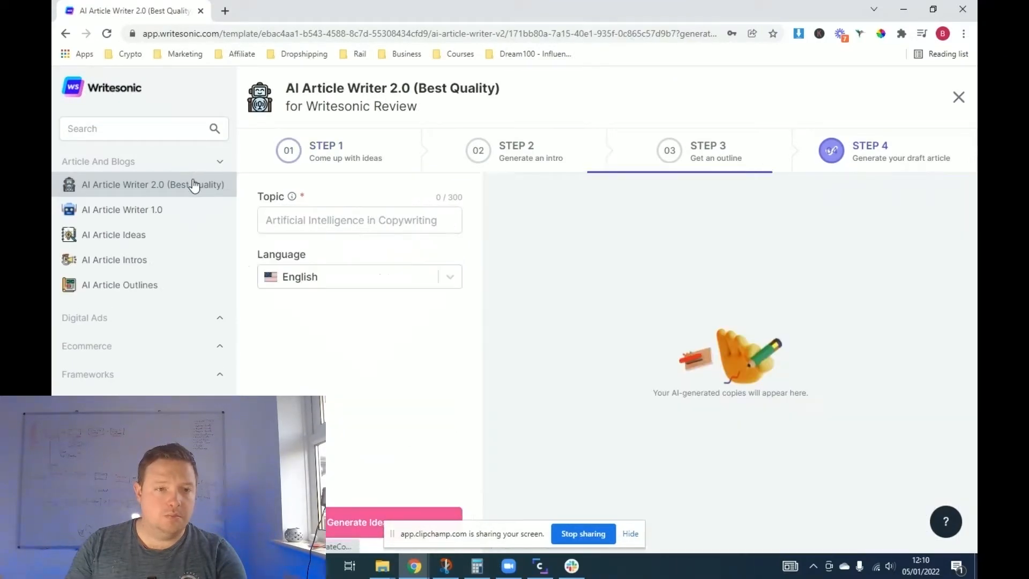
- Generate title ideas for 'how to make money as a kid online' and pick '6 Best Ways to Make Money as a Kid Online'
type("how to make money as a kid online")
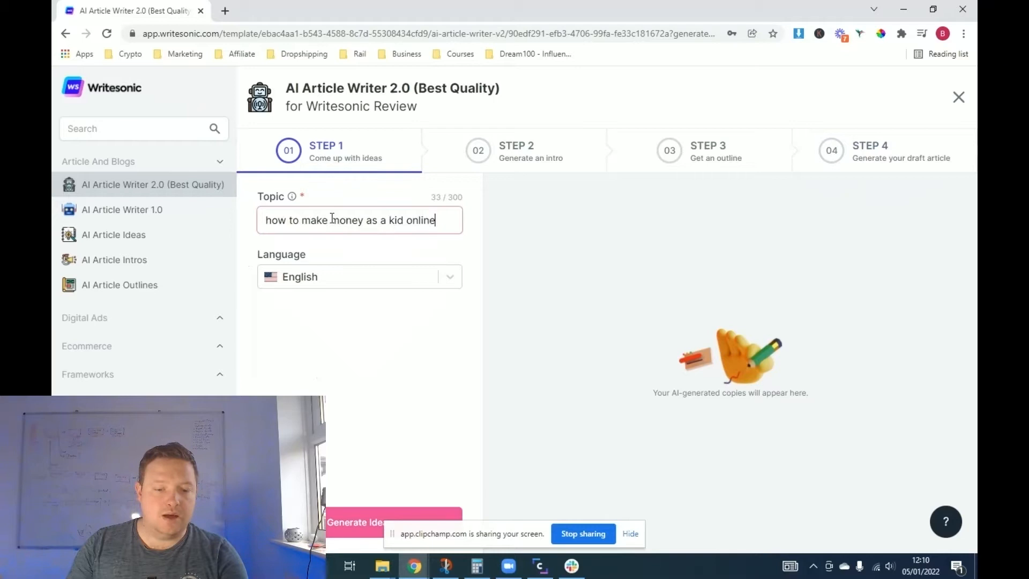
left_click(391, 521)
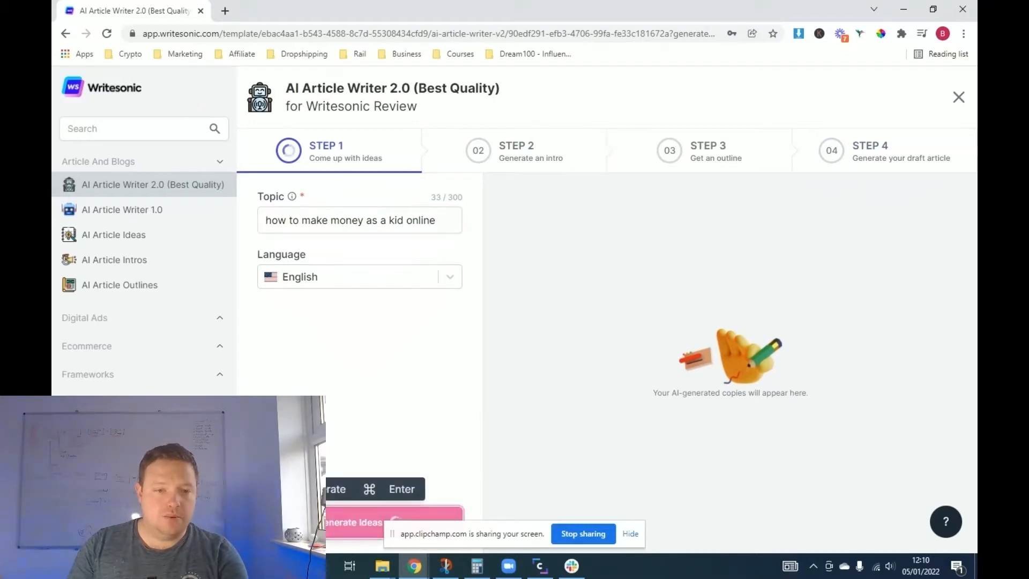
left_click(361, 521)
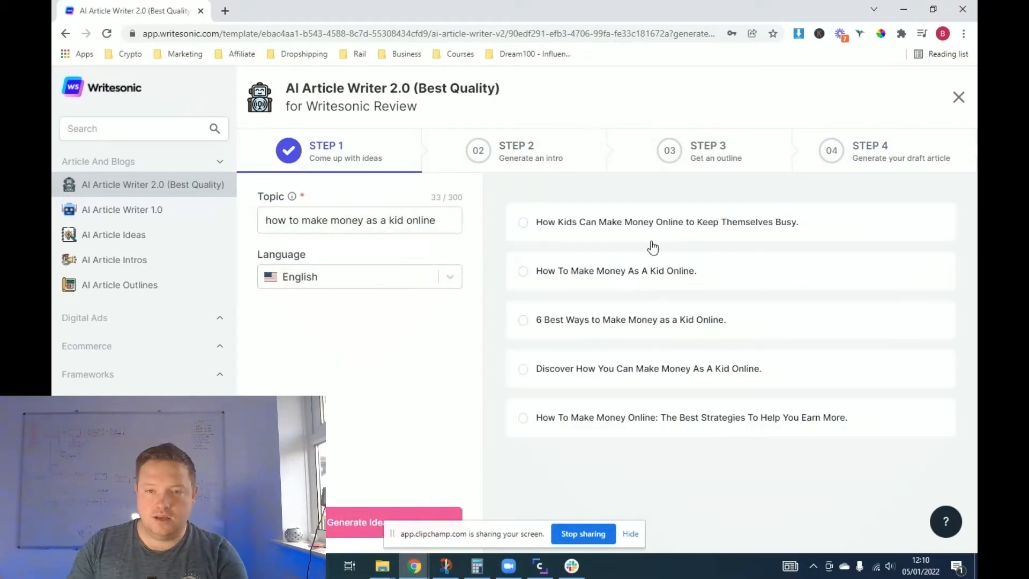
mouse_move(679, 276)
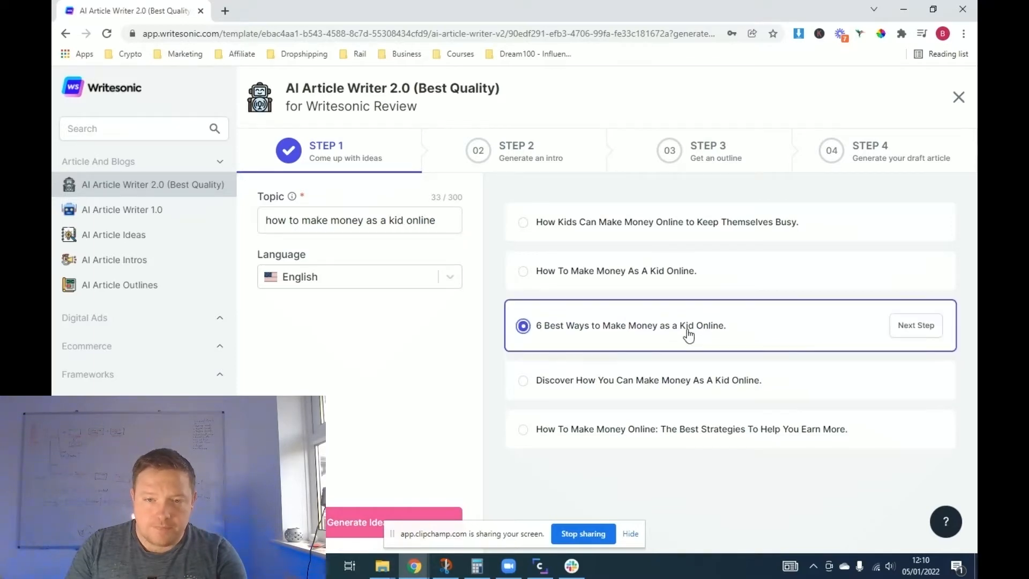
left_click(915, 325)
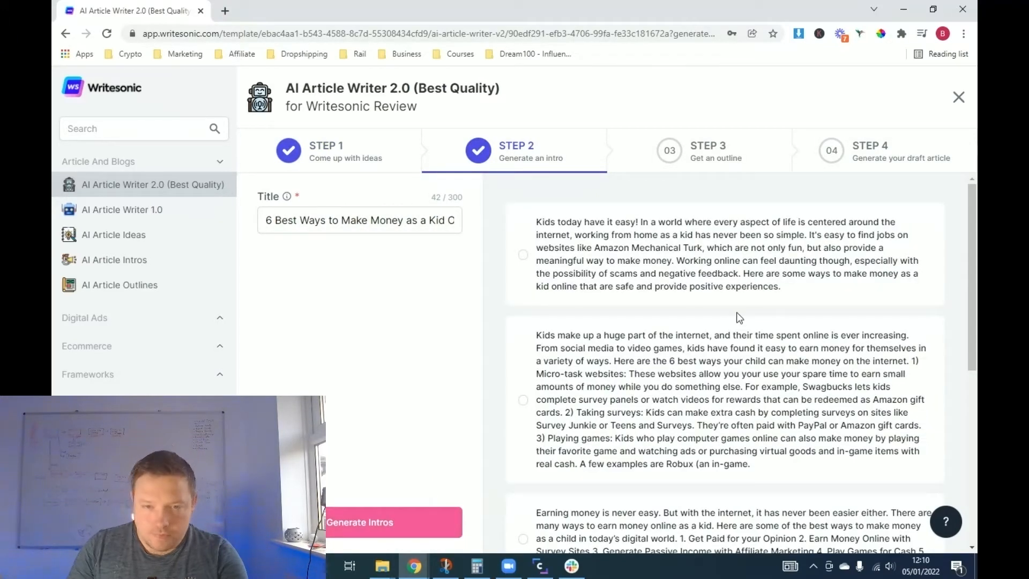
- Choose the last intro, about plenty of ways kids can make money, to build the draft
scroll("down", 3)
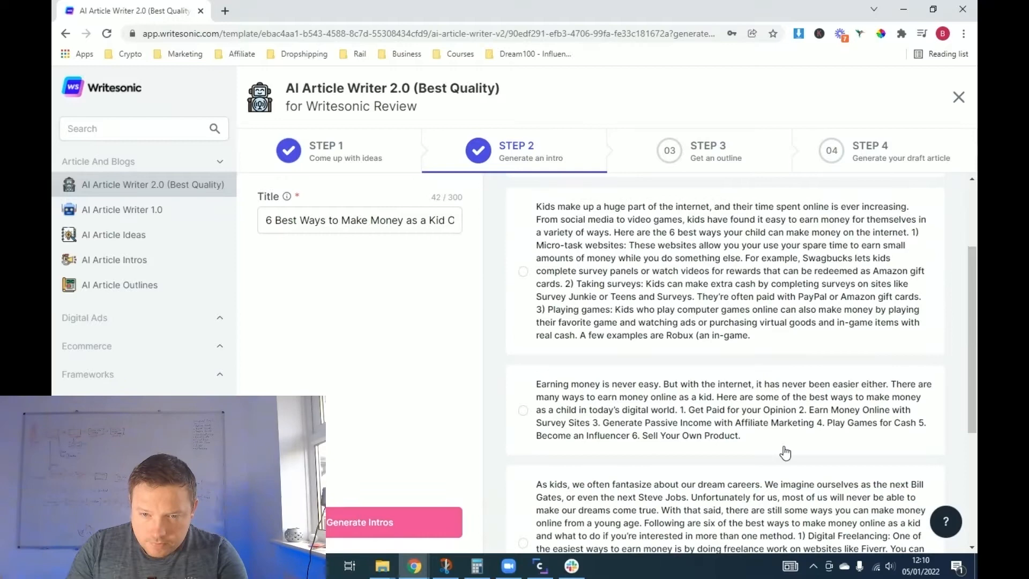
scroll("down", 3)
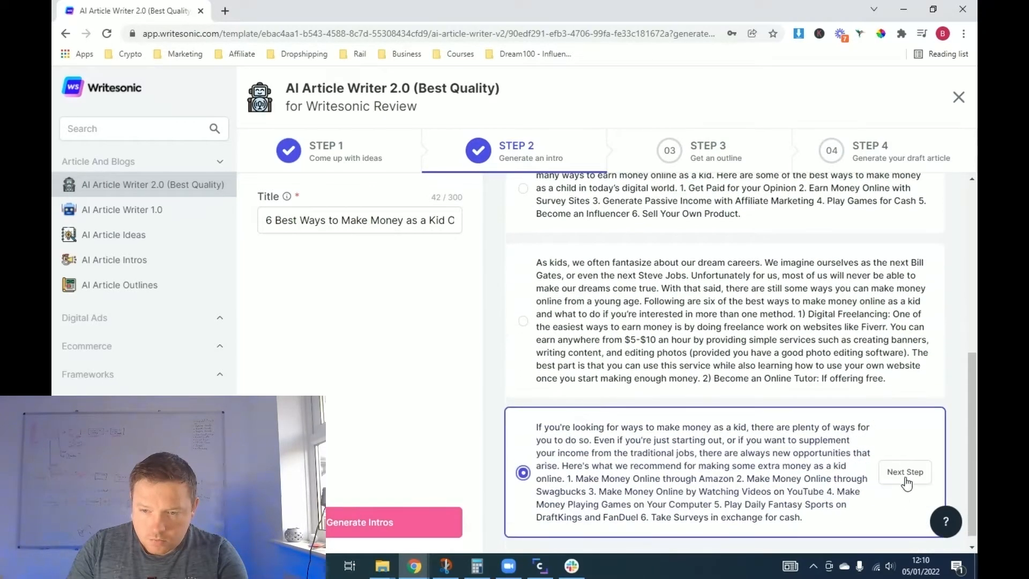
left_click(904, 471)
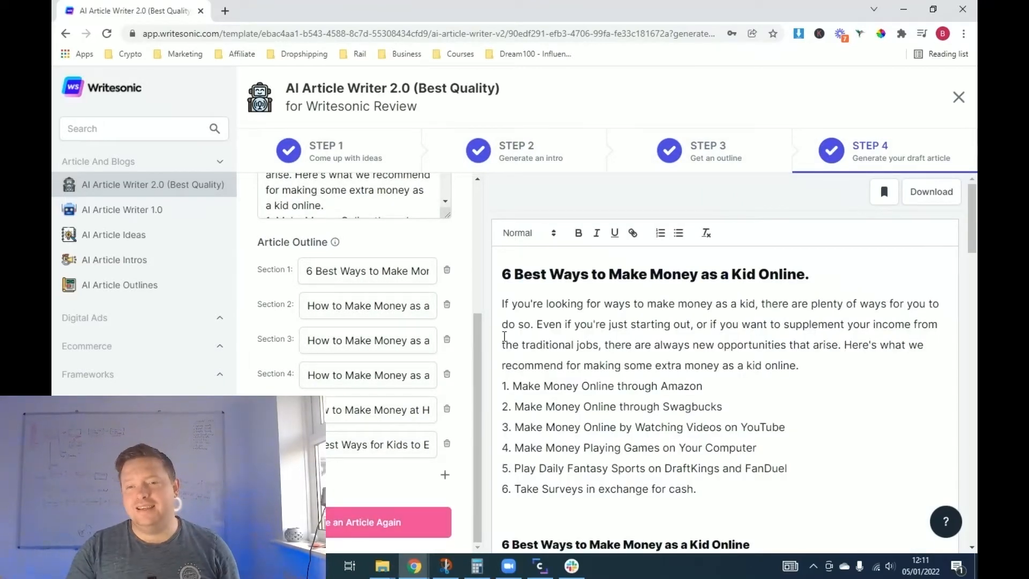
- Read through the generated article sections and close the AI Article Writer
scroll("down", 3)
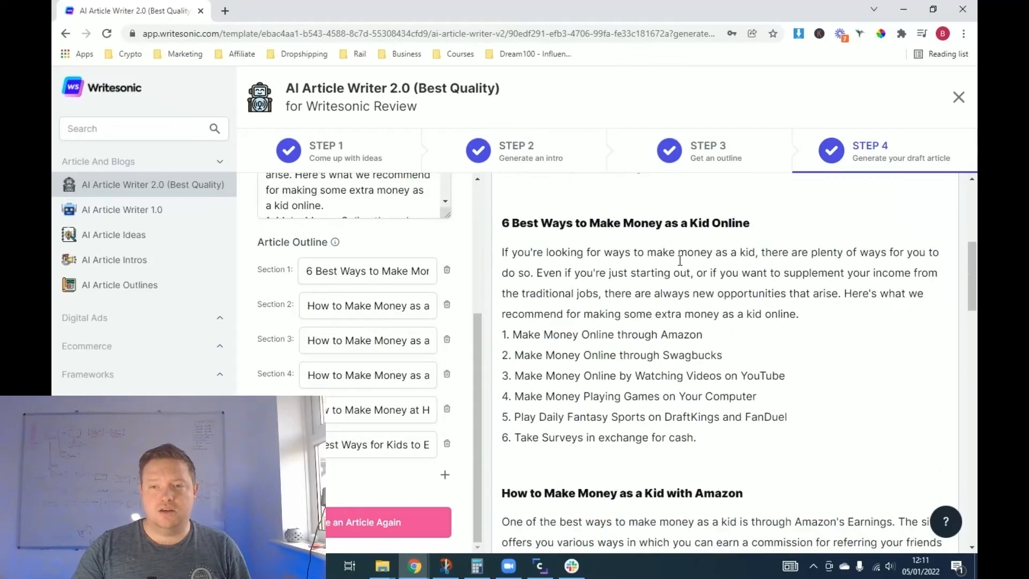
scroll("down", 3)
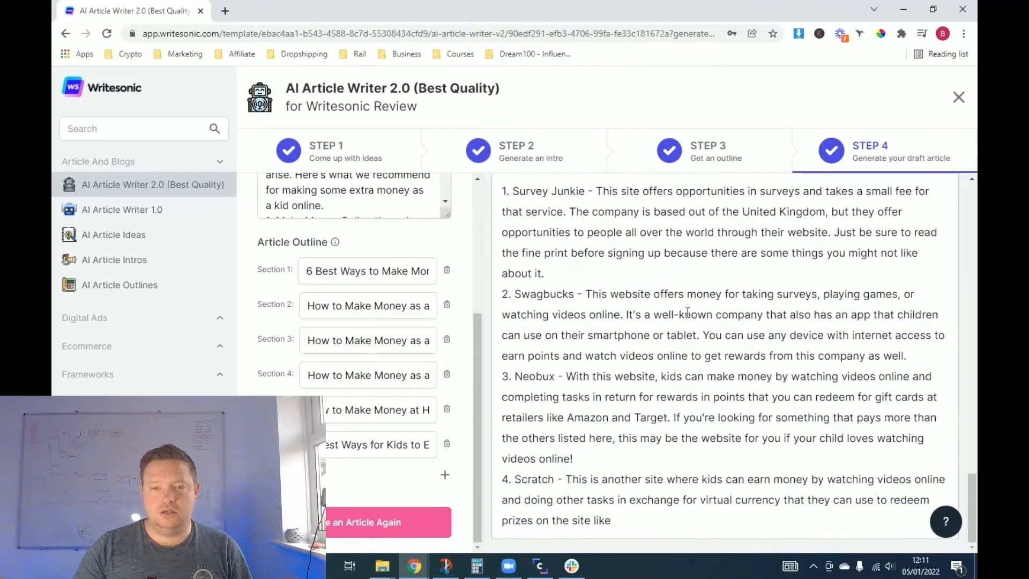
mouse_move(653, 514)
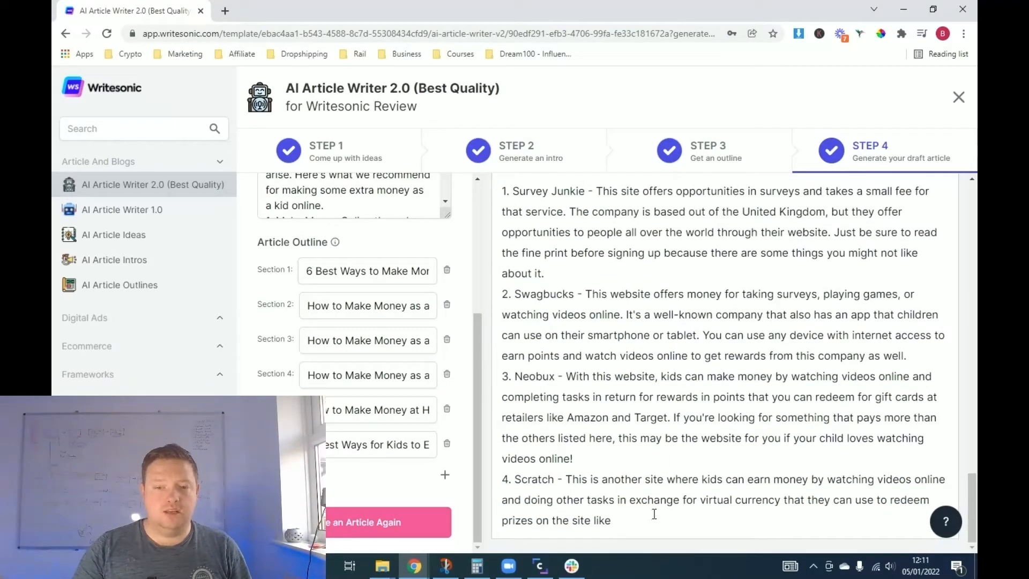
right_click(654, 518)
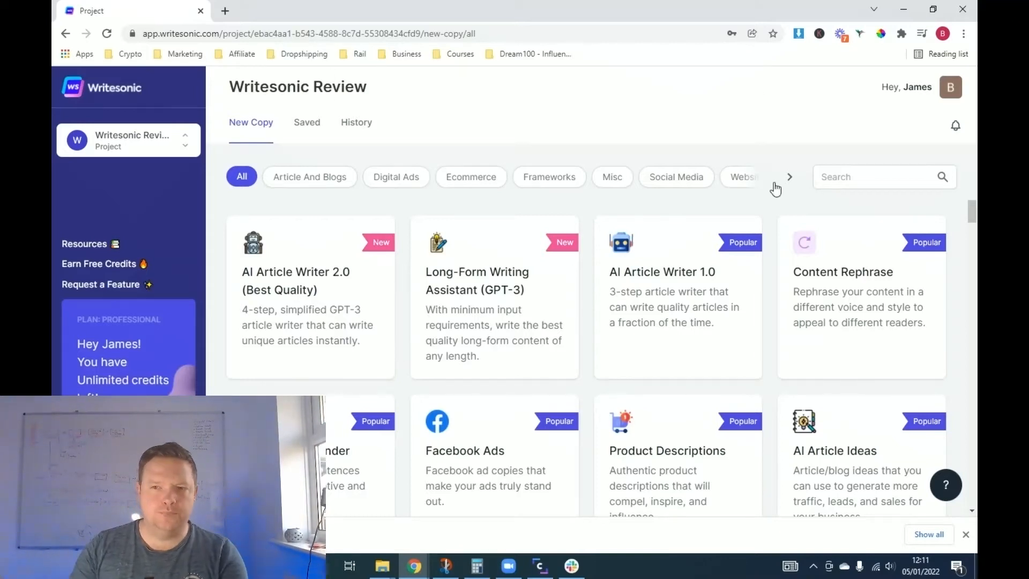
mouse_move(800, 186)
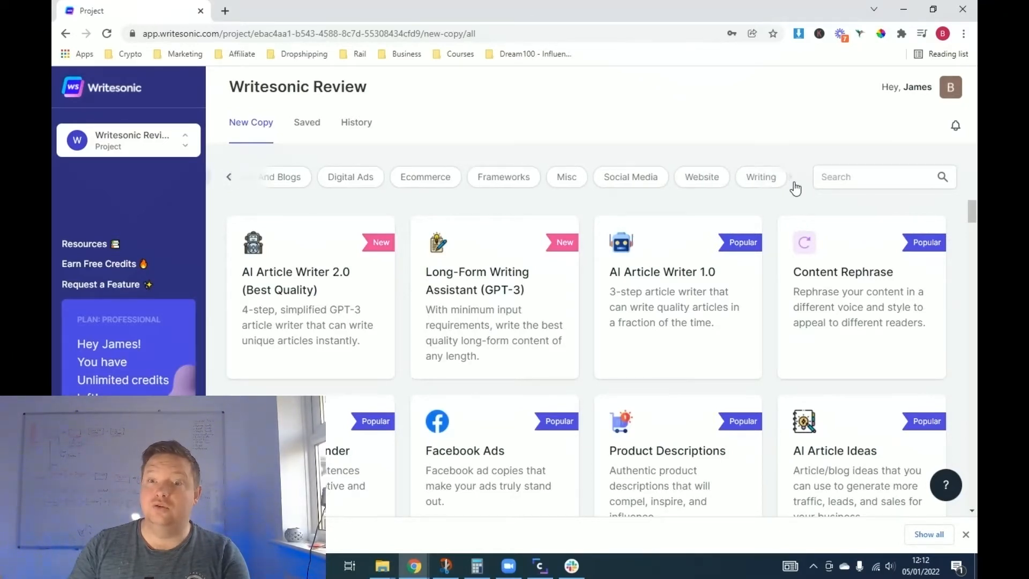
- Filter the template library to Website templates and open Landing Pages
left_click(701, 176)
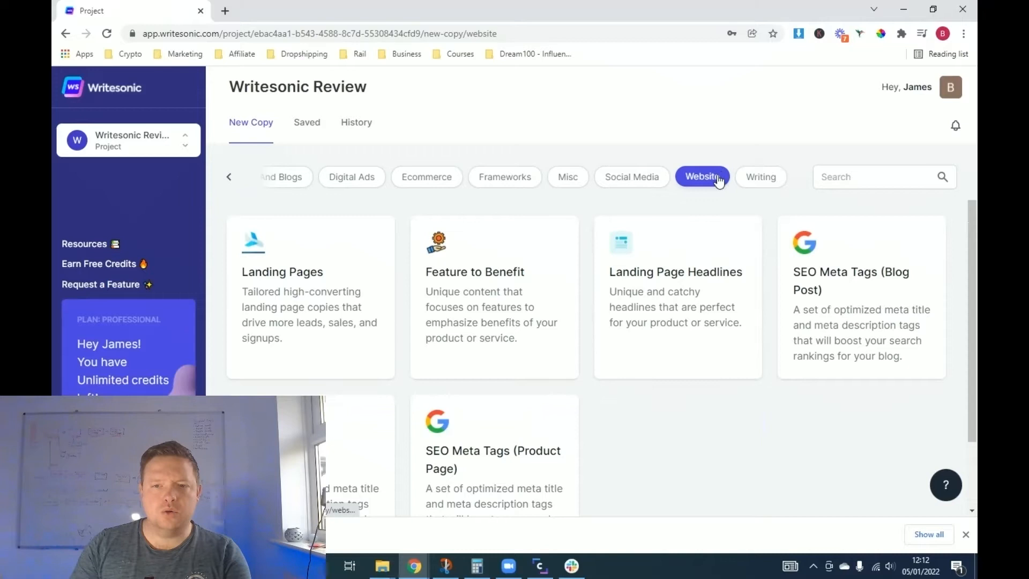
left_click(310, 272)
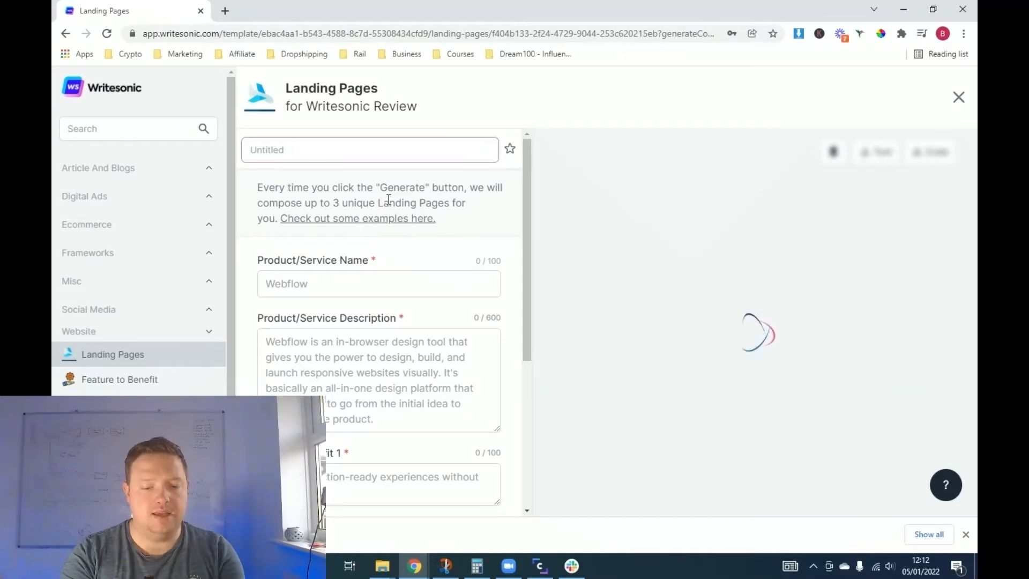
- Enter the product name, ending up with '7 Day money making website challenge'
type("Passive B")
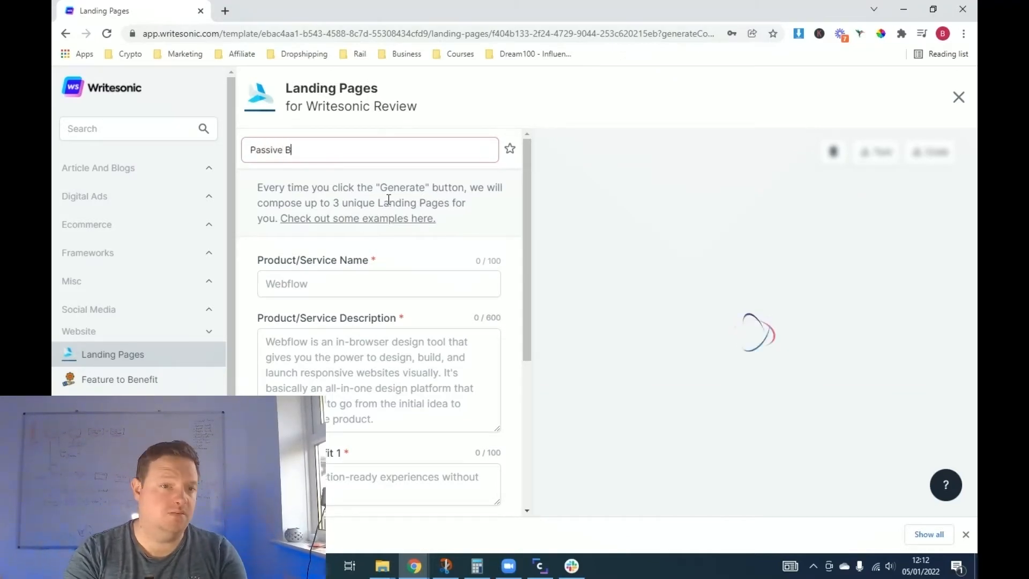
type("uddies")
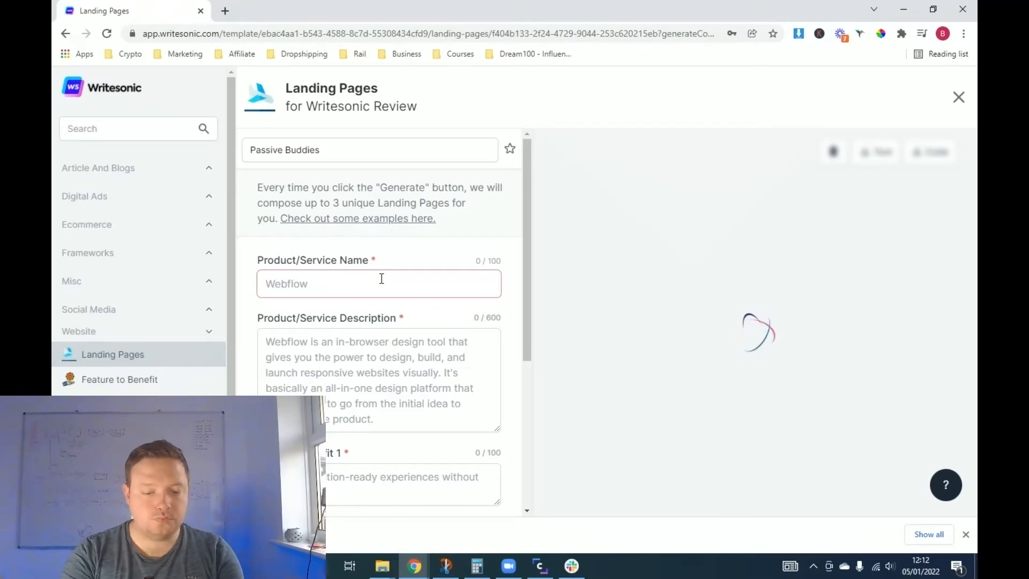
type("7 Day")
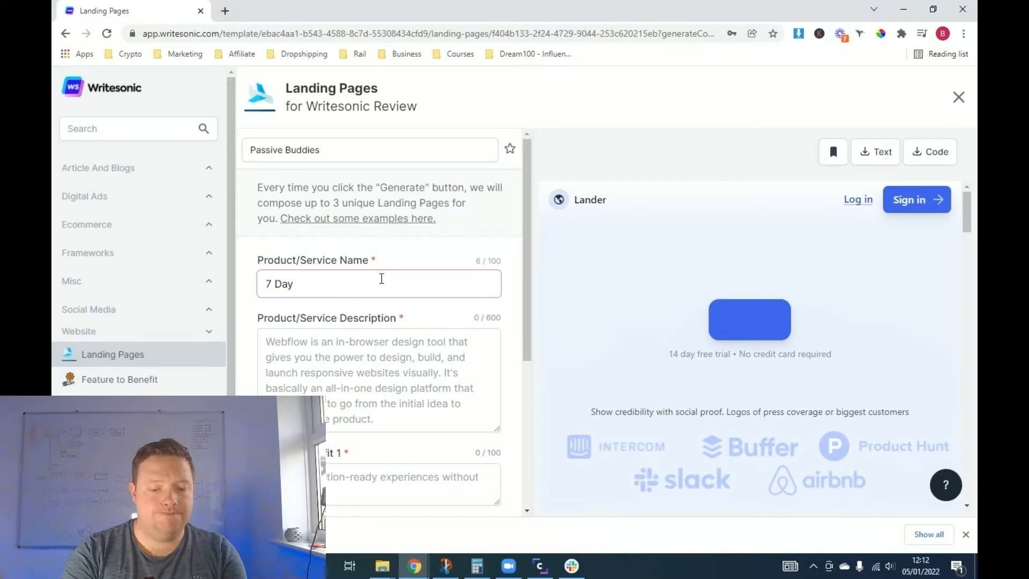
type("money")
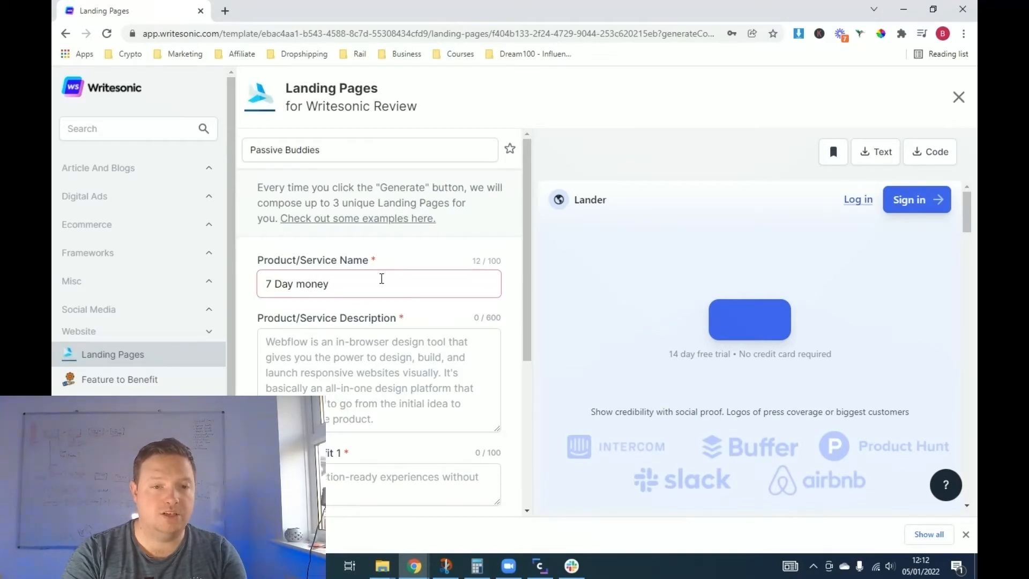
type("making webi")
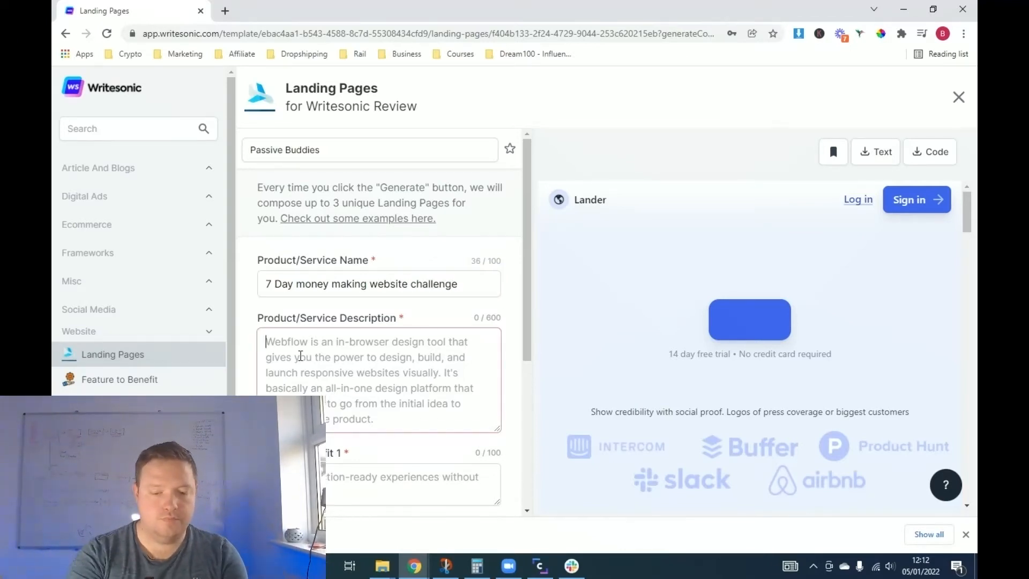
- Describe the challenge as designed to help build a website that generates cash instantly
type("The 7")
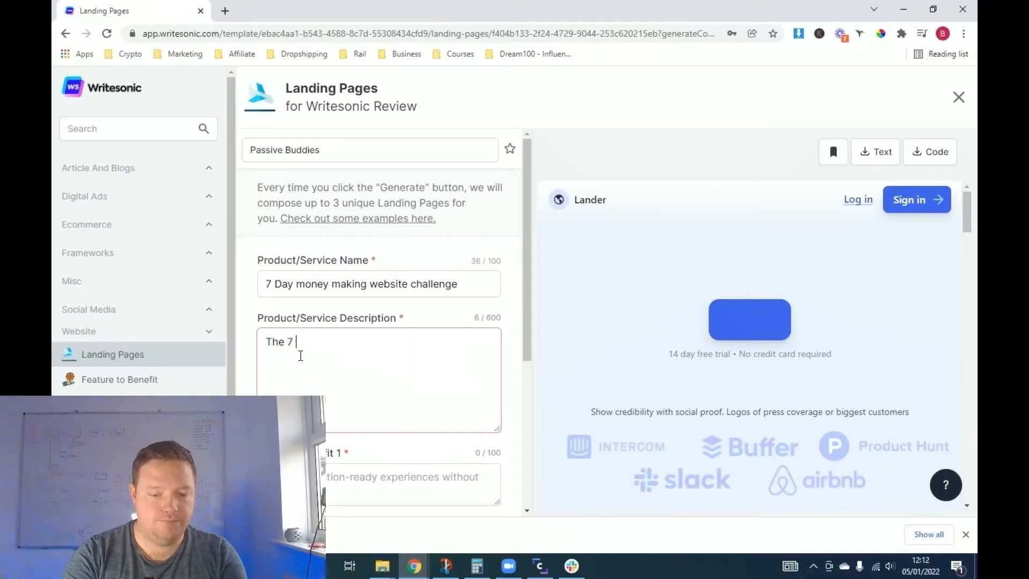
type("Day money ma")
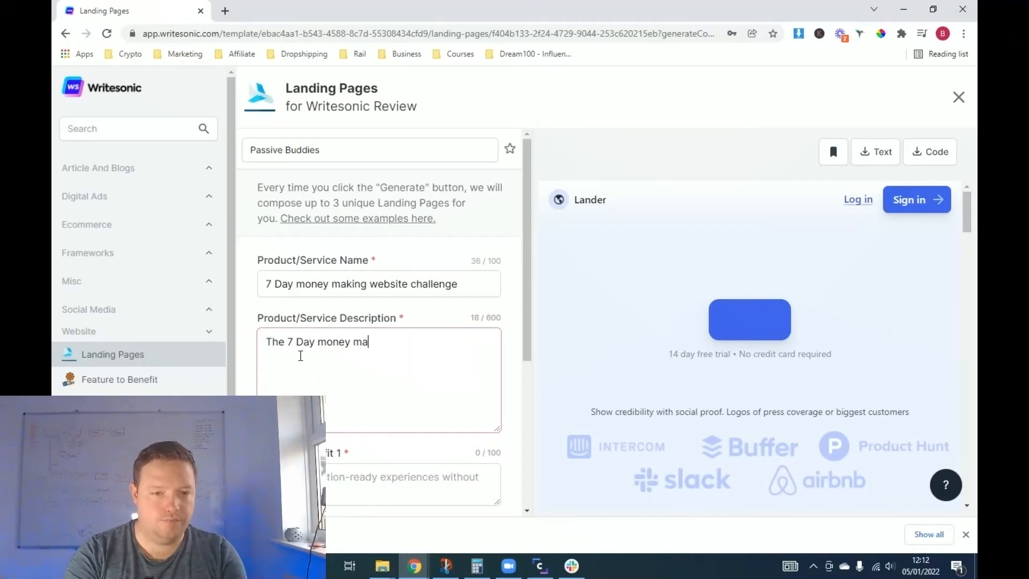
type("king websit4")
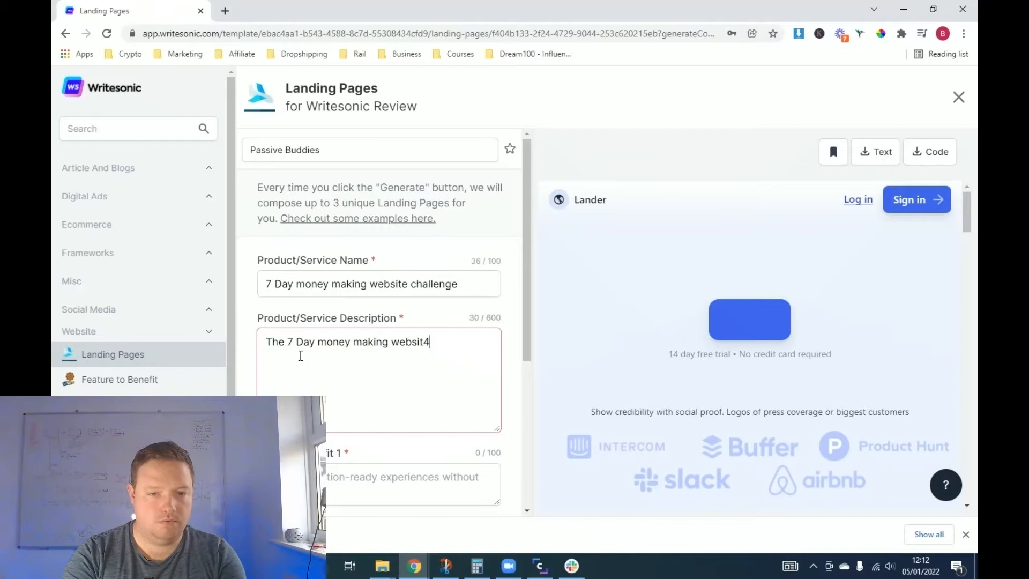
type("challenge")
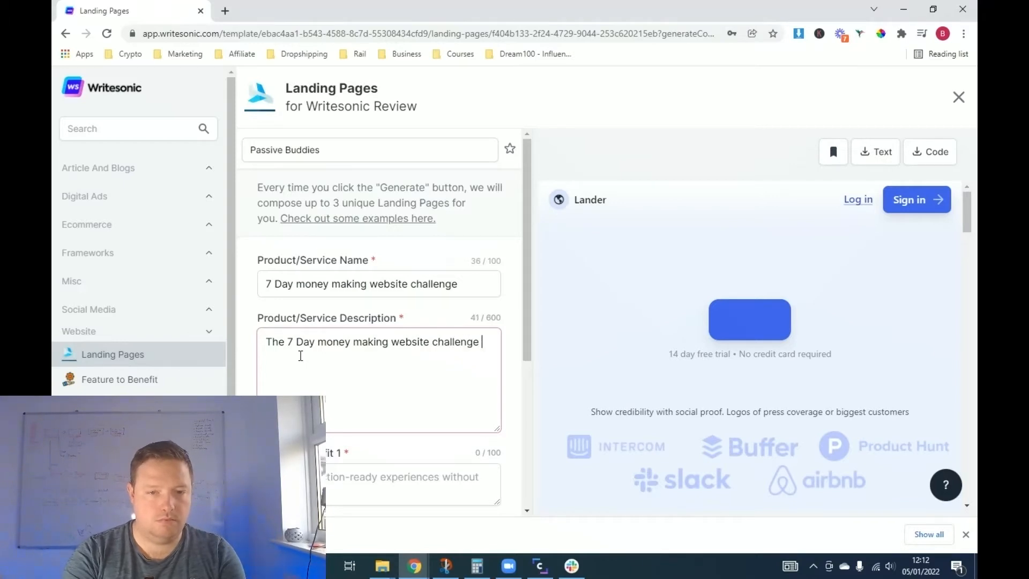
type("is")
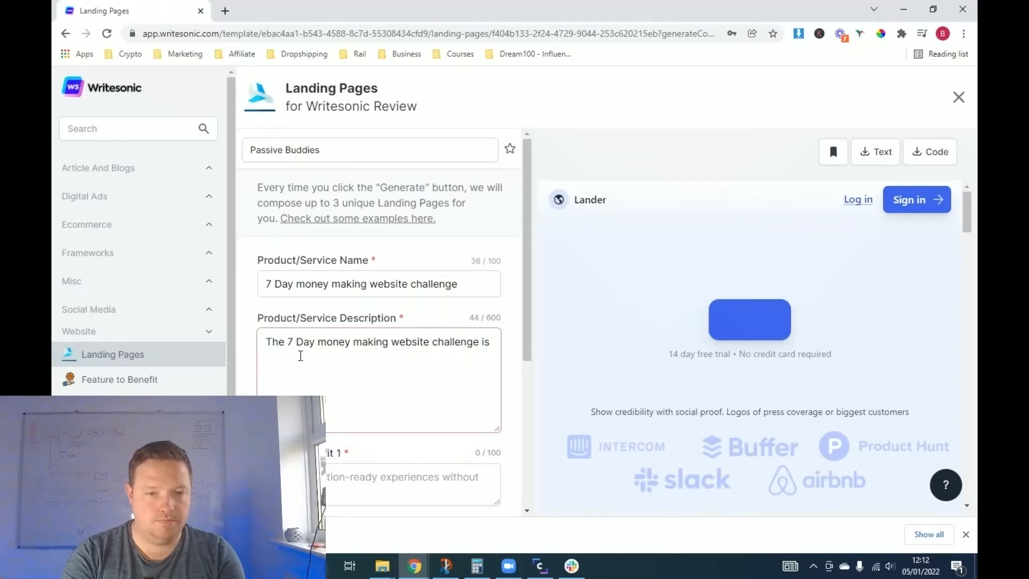
type("designed to")
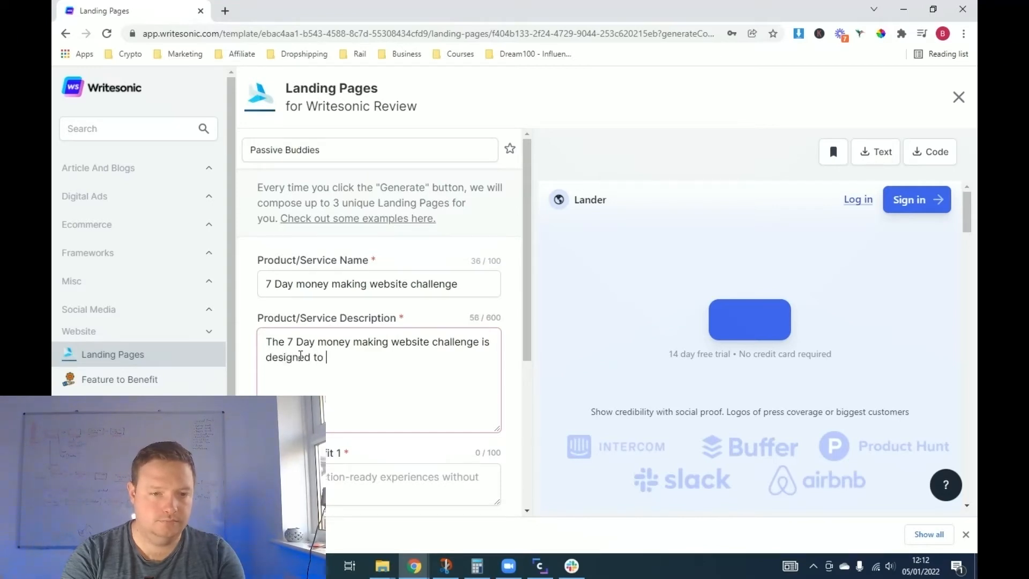
type("help you")
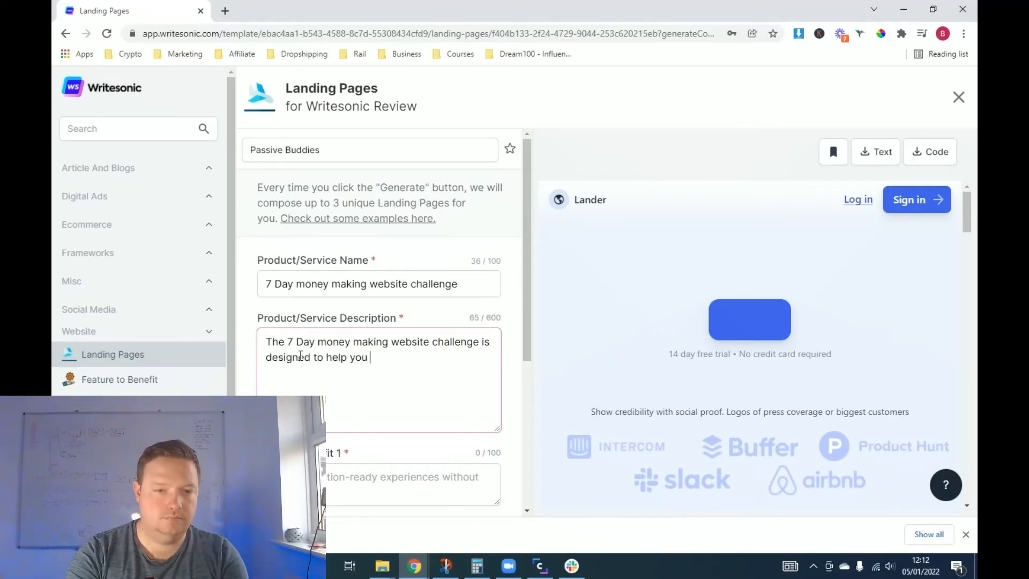
type("build a")
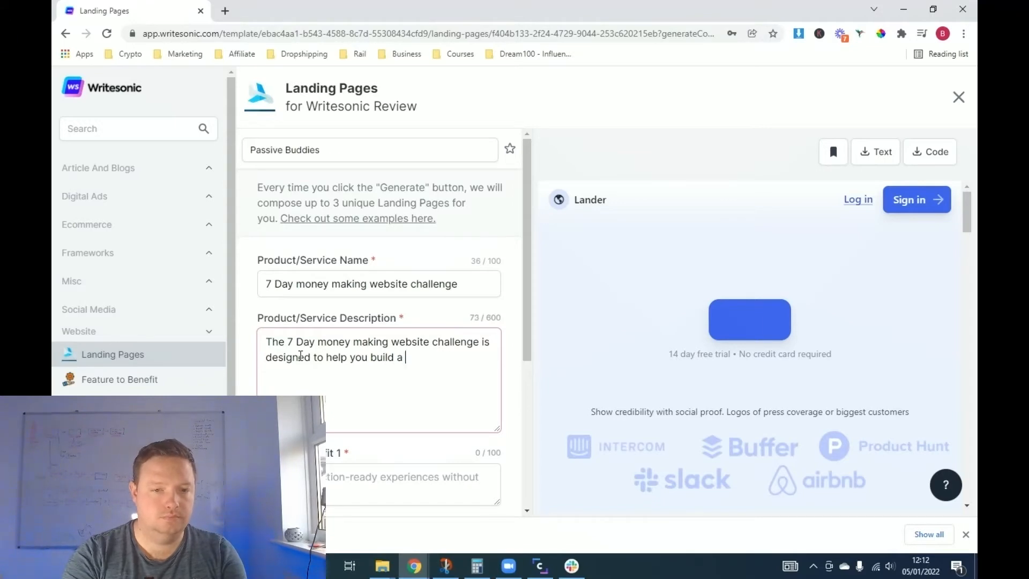
type("website that")
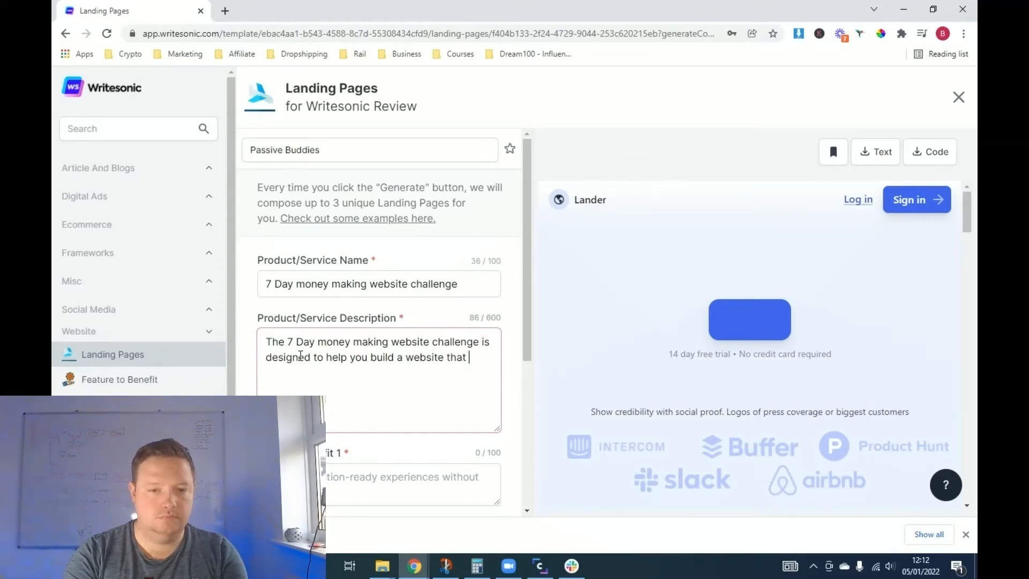
type("generates your")
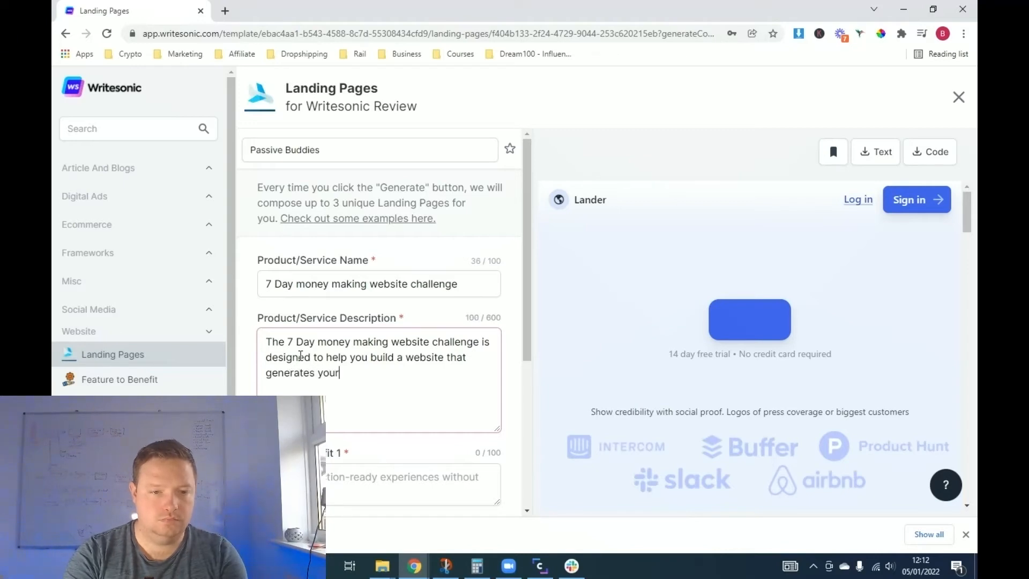
type("cash instantly. cop")
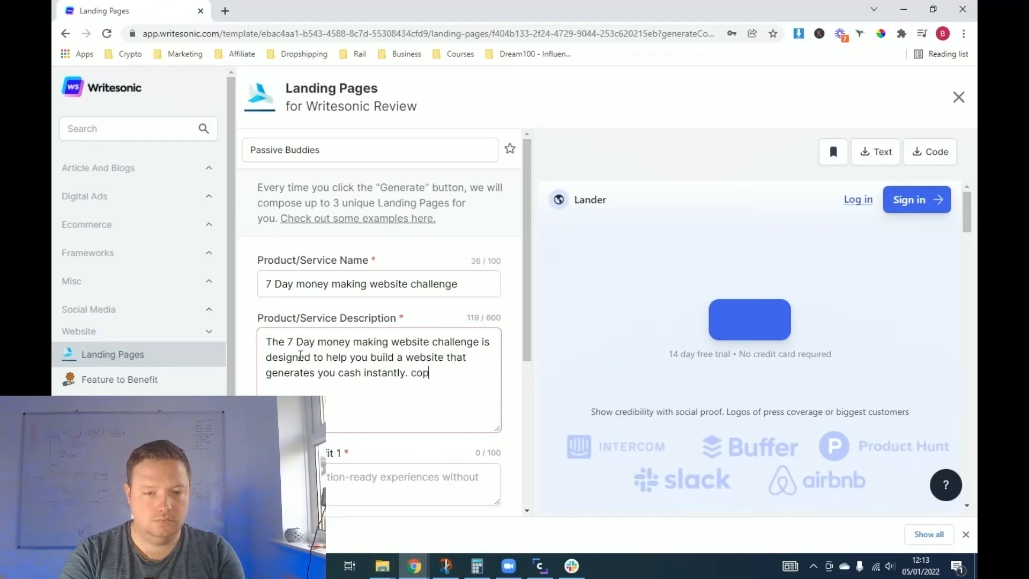
type("oupled")
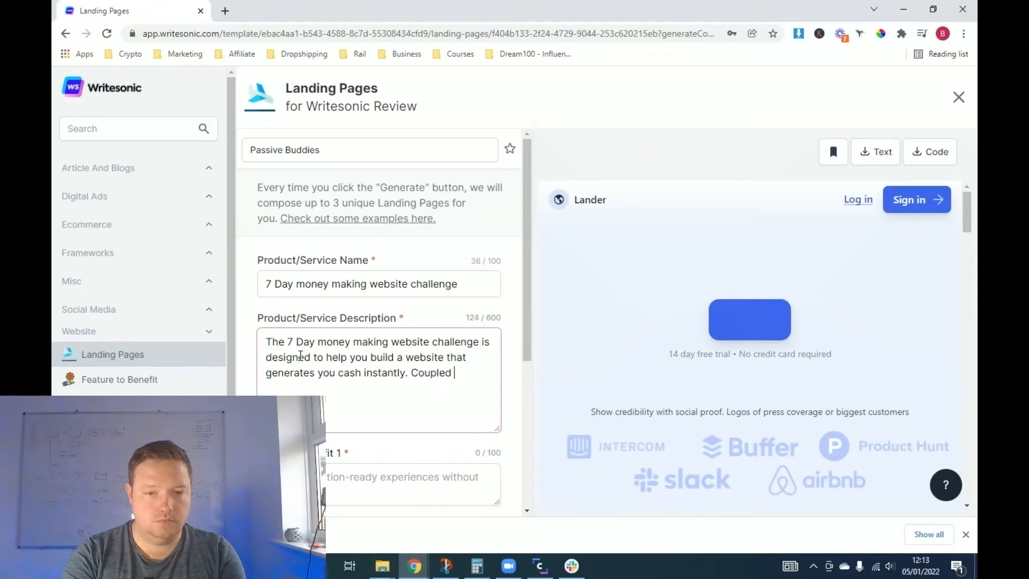
- Add that great copy turns website traffic into cash with a higher ROI than before
type("with the")
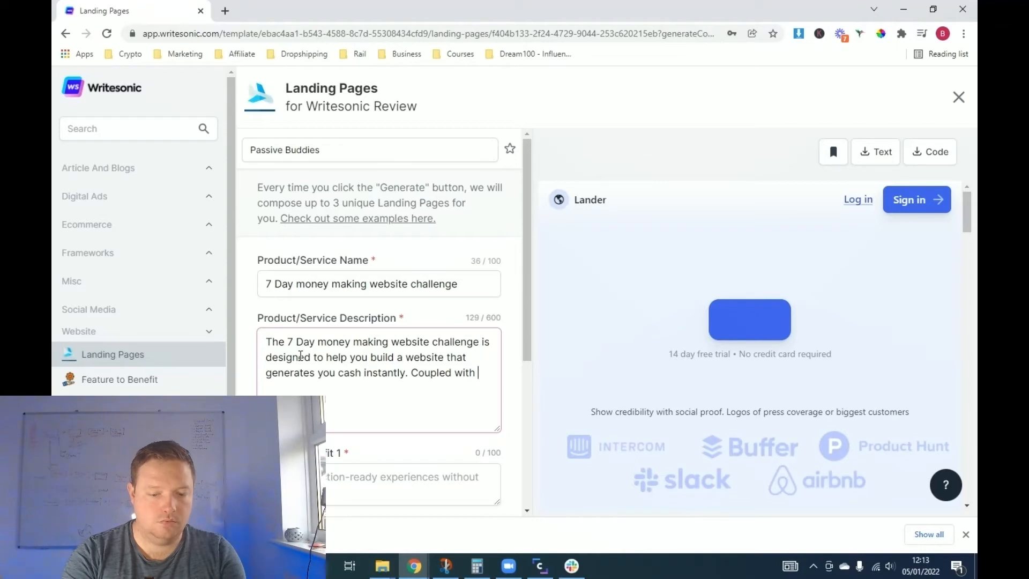
type("great")
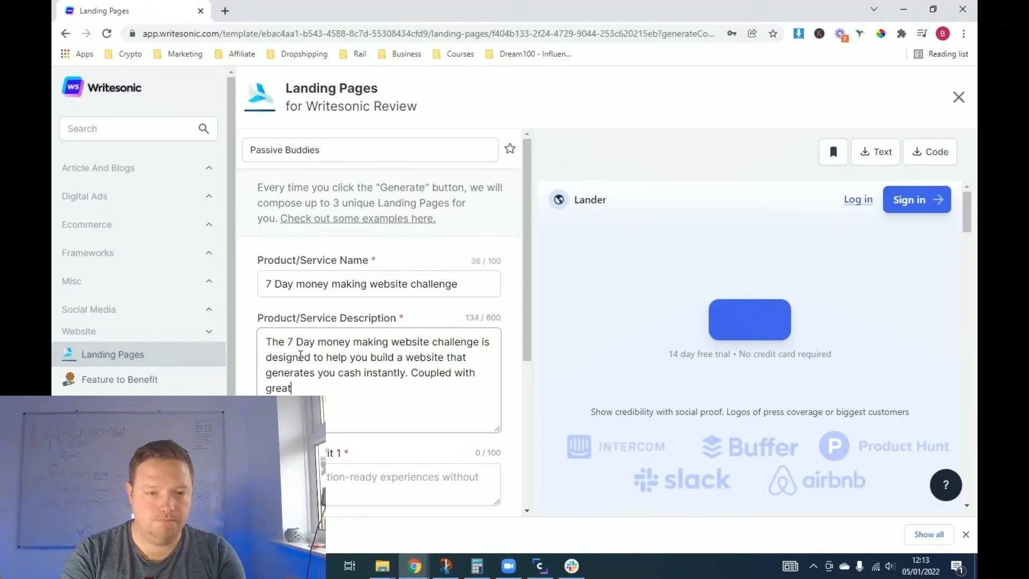
type("copy techniques")
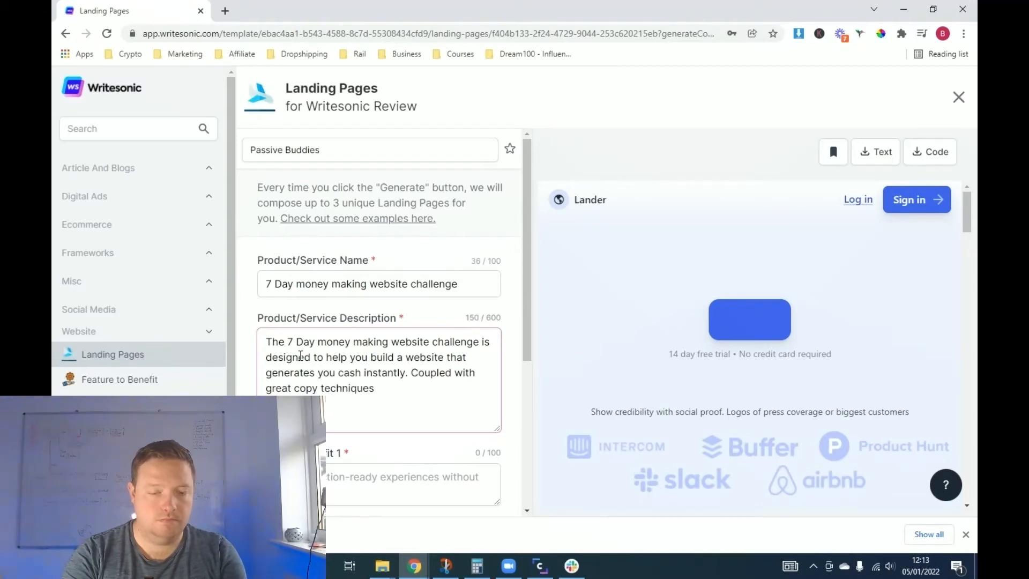
type("you have")
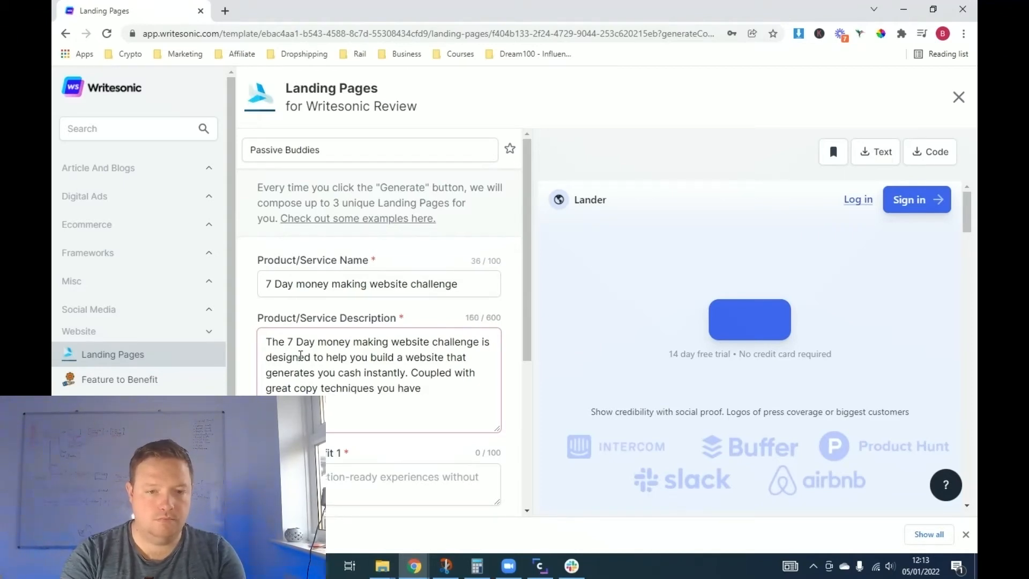
type("the ability")
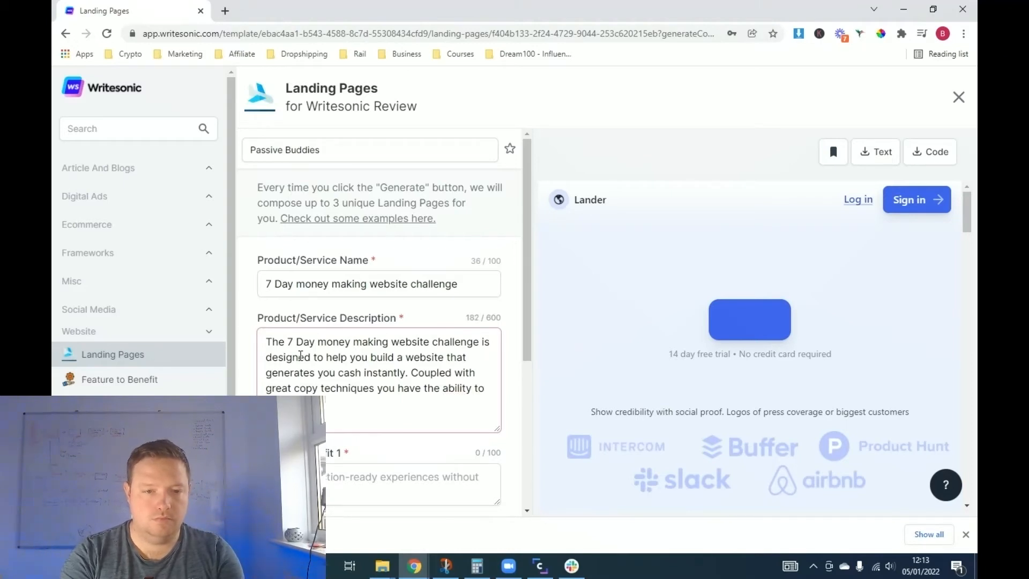
type("to your money m")
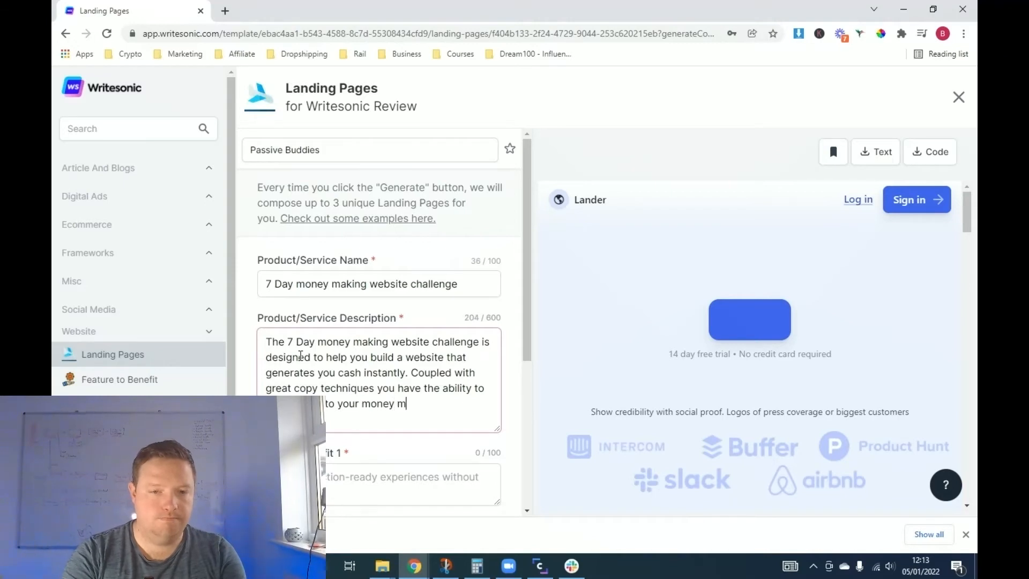
type("aking websit")
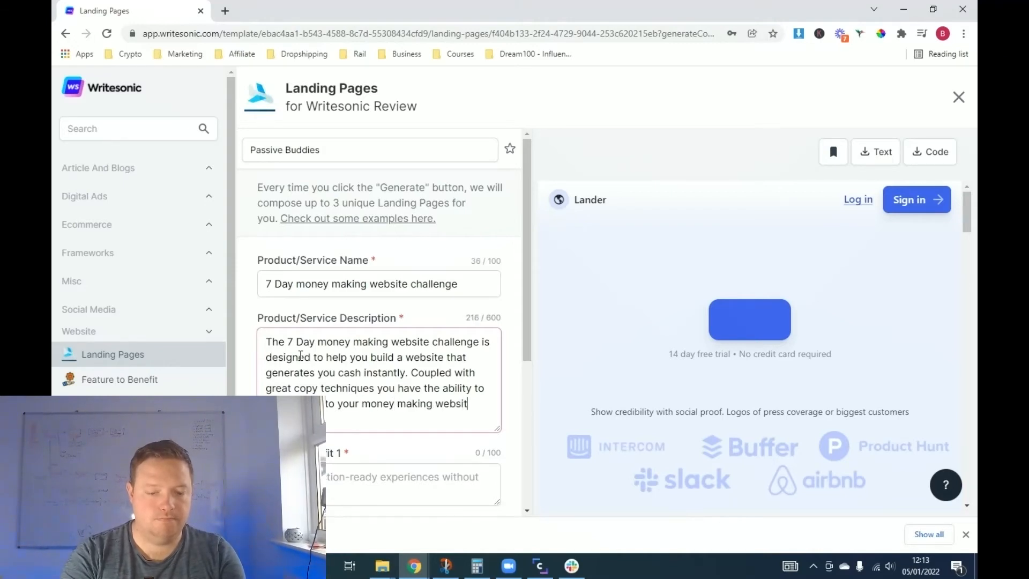
type("website")
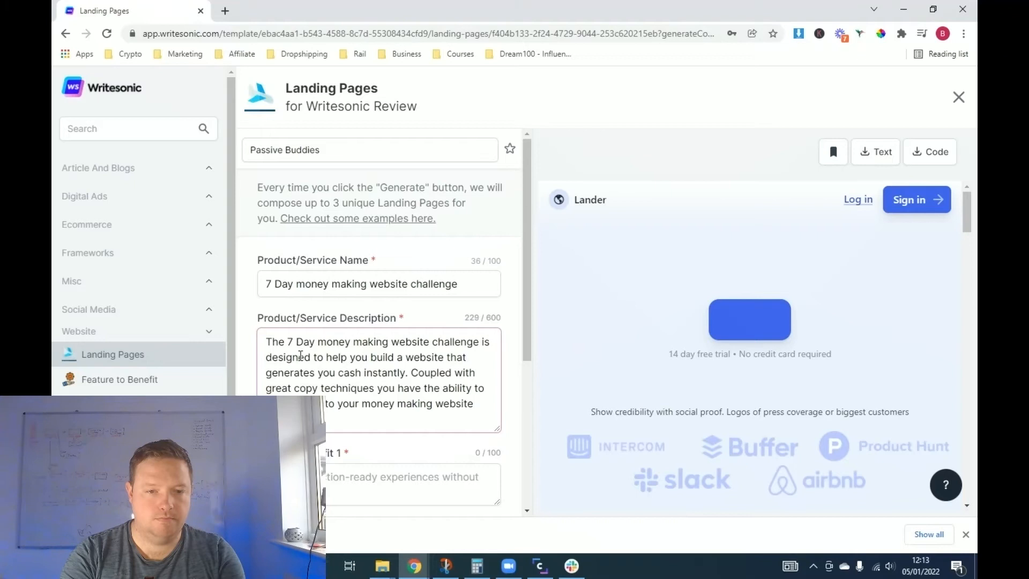
type("raffic into")
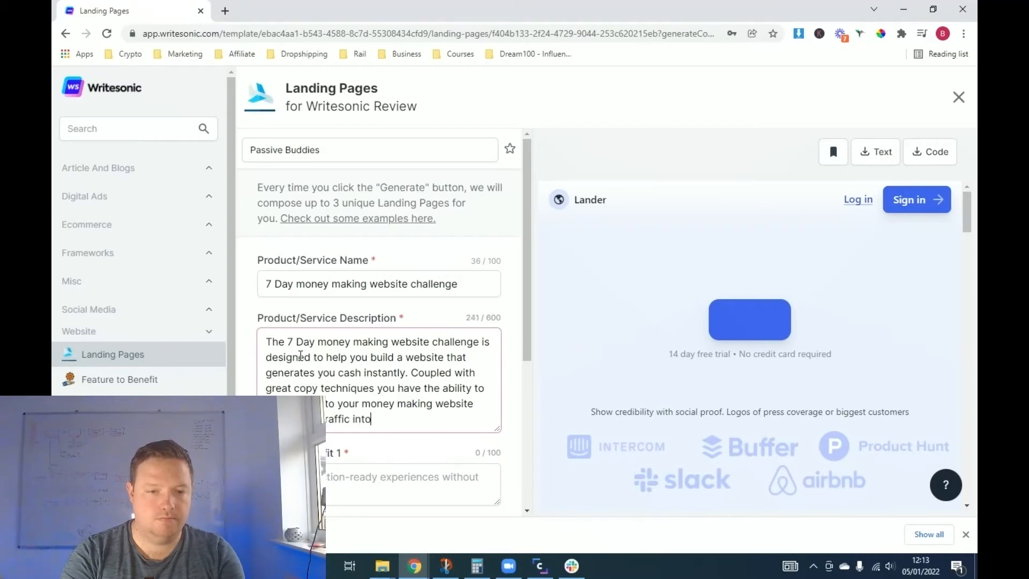
type("cash.")
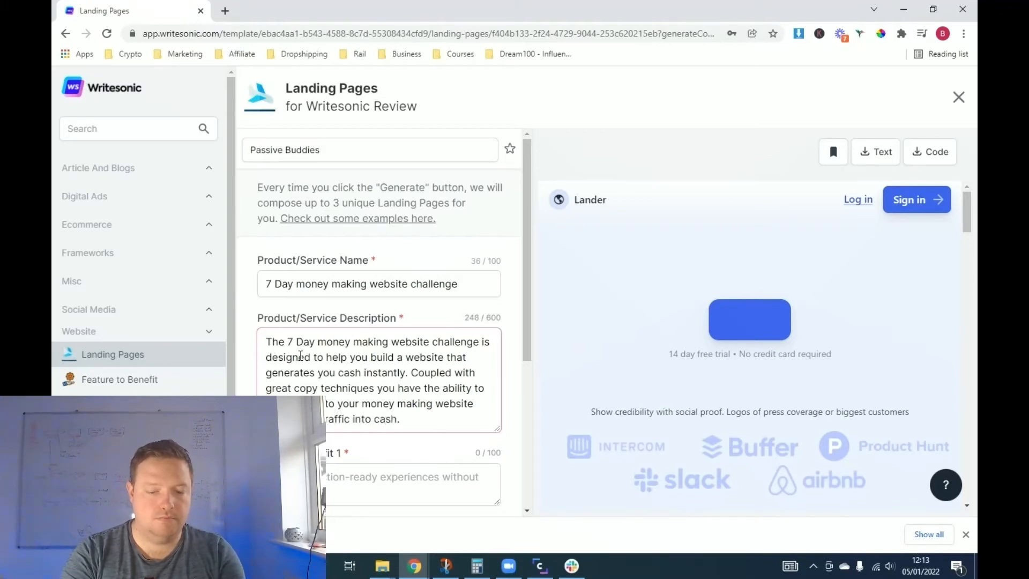
type("With")
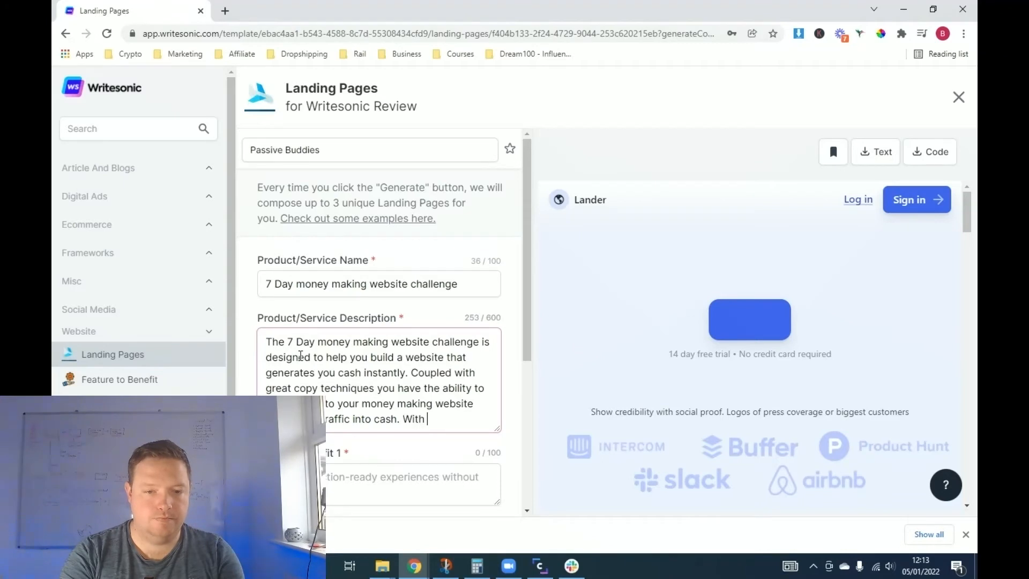
type("a higher")
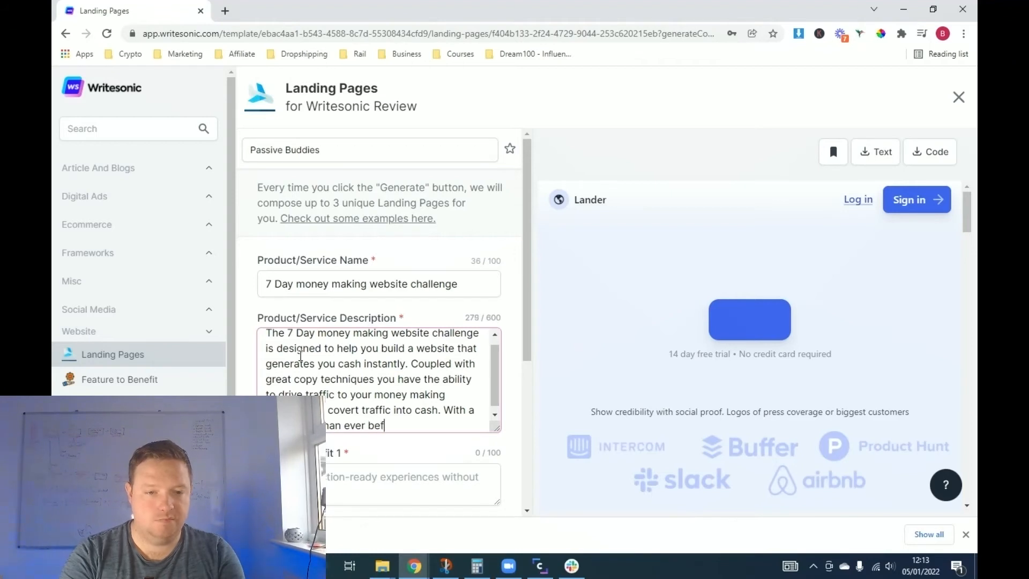
type("ore.")
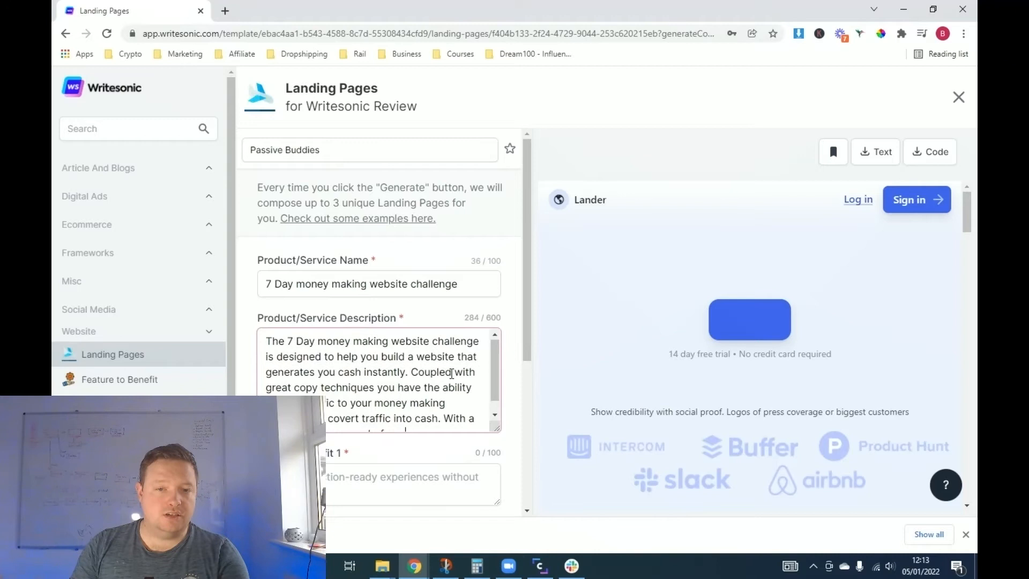
- Scroll past the three Feature/Benefit entries and regenerate the landing pages
scroll("down", 3)
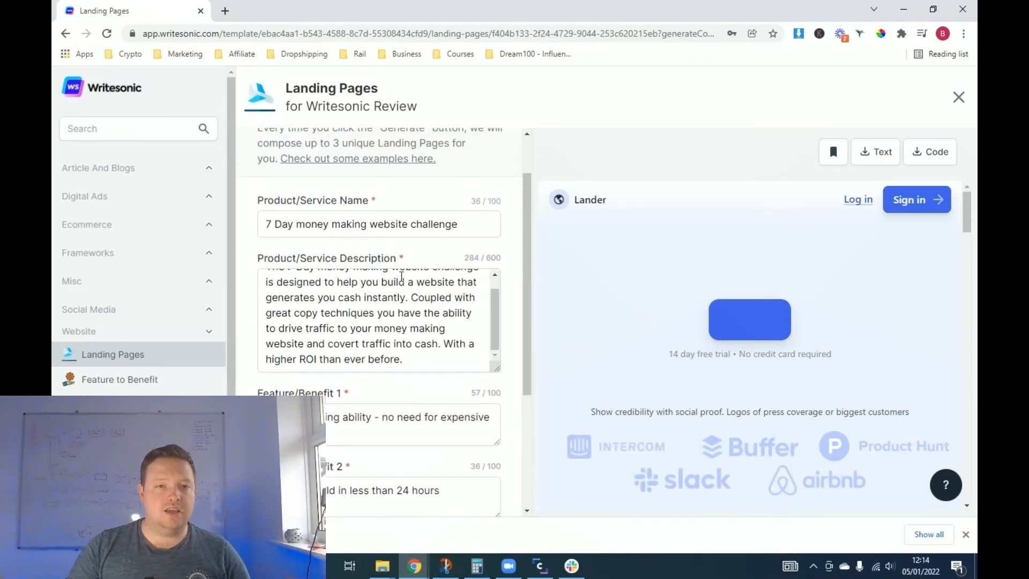
scroll("down", 3)
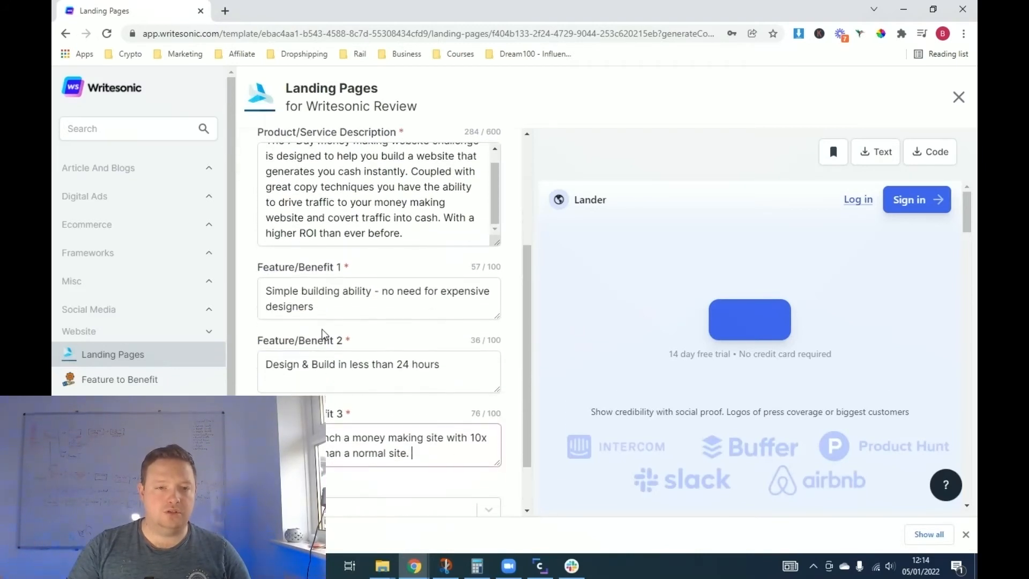
scroll("down", 3)
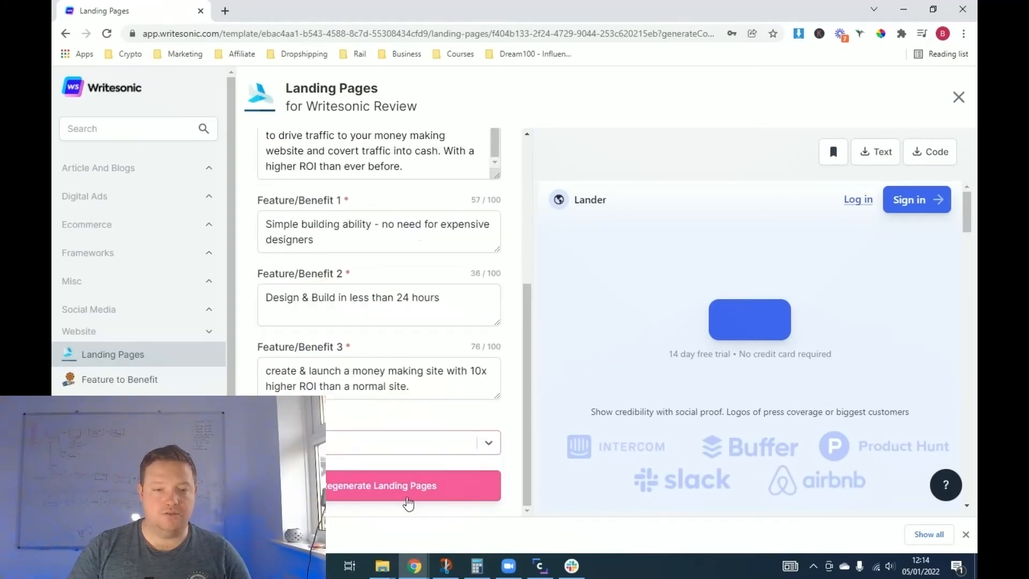
left_click(406, 486)
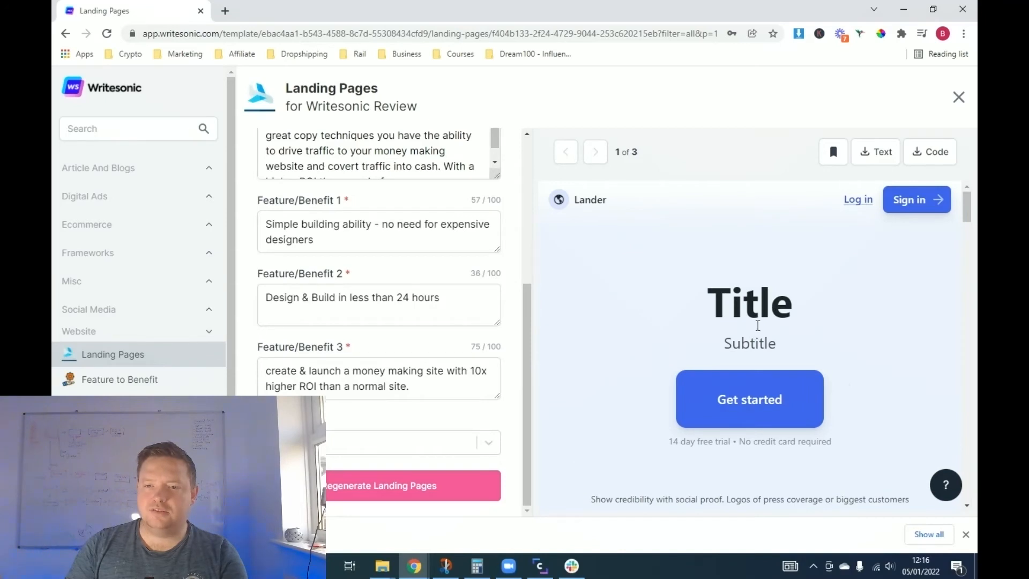
- Review landing page 1 of 3's copy and features, then advance to variant 2
scroll("down", 3)
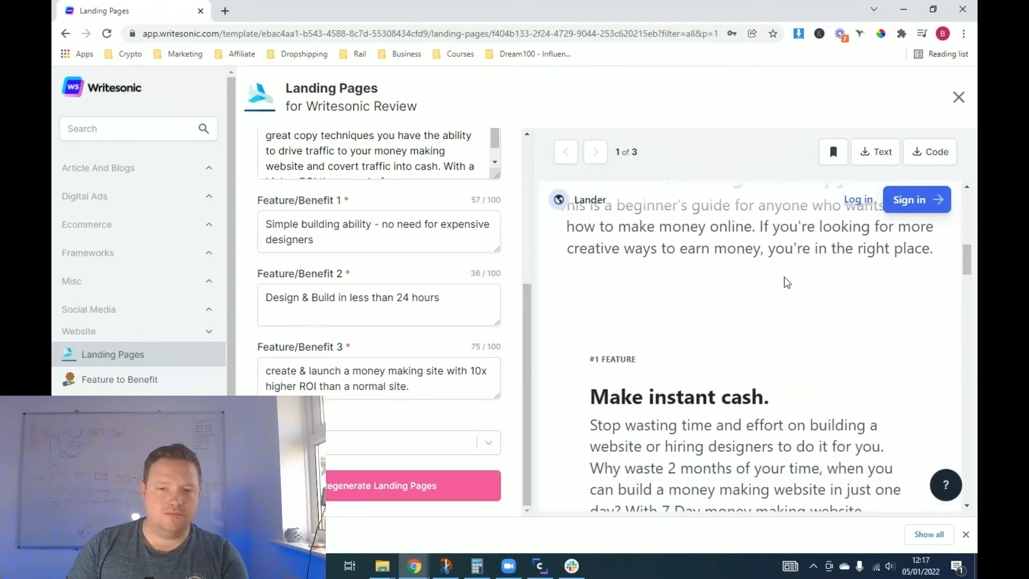
scroll("down", 3)
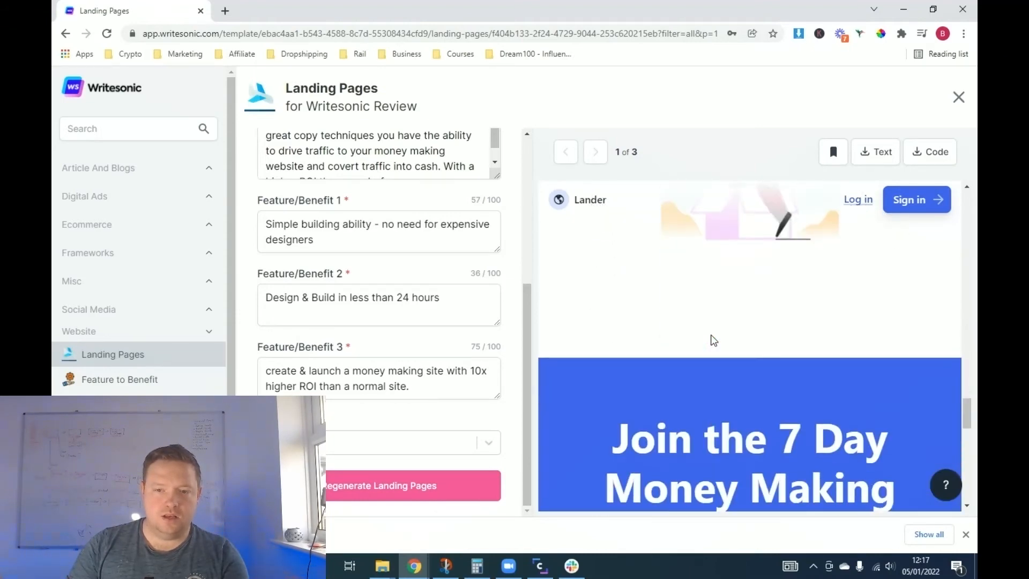
scroll("down", 3)
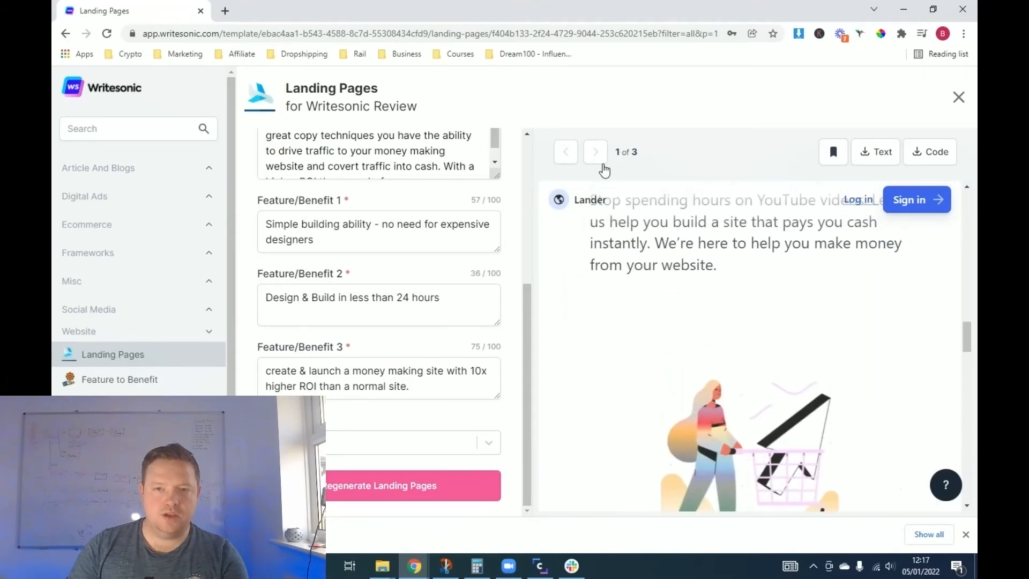
left_click(595, 152)
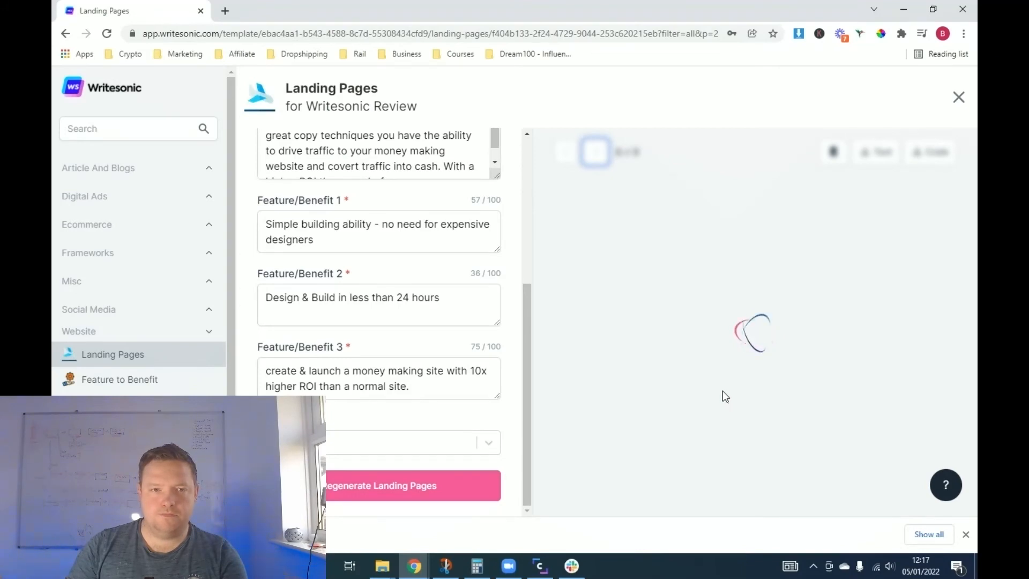
mouse_move(651, 366)
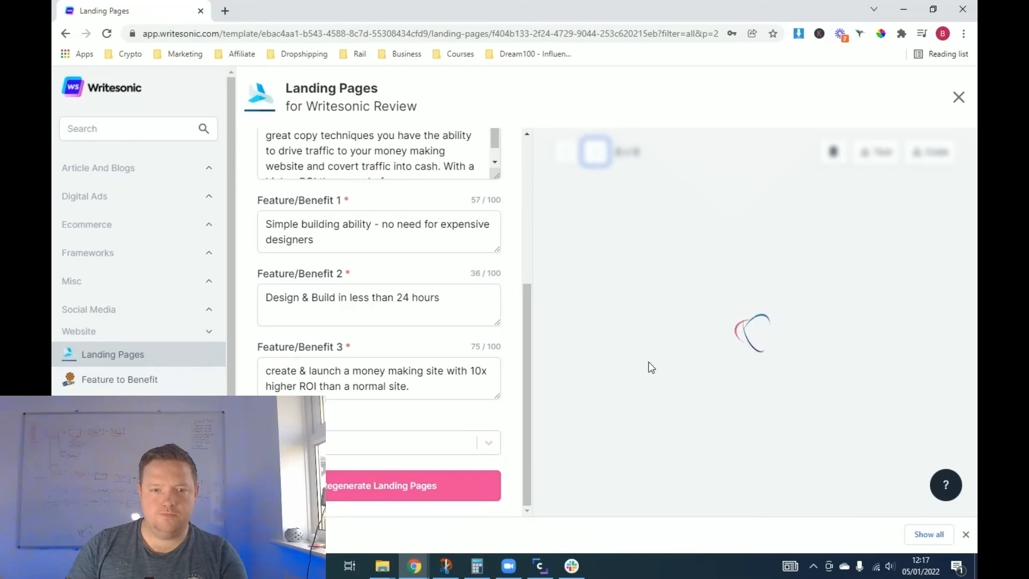
- Advance through variant 2 to landing page 3 of 3, 'Make $1500 in 7 days.'
left_click(595, 152)
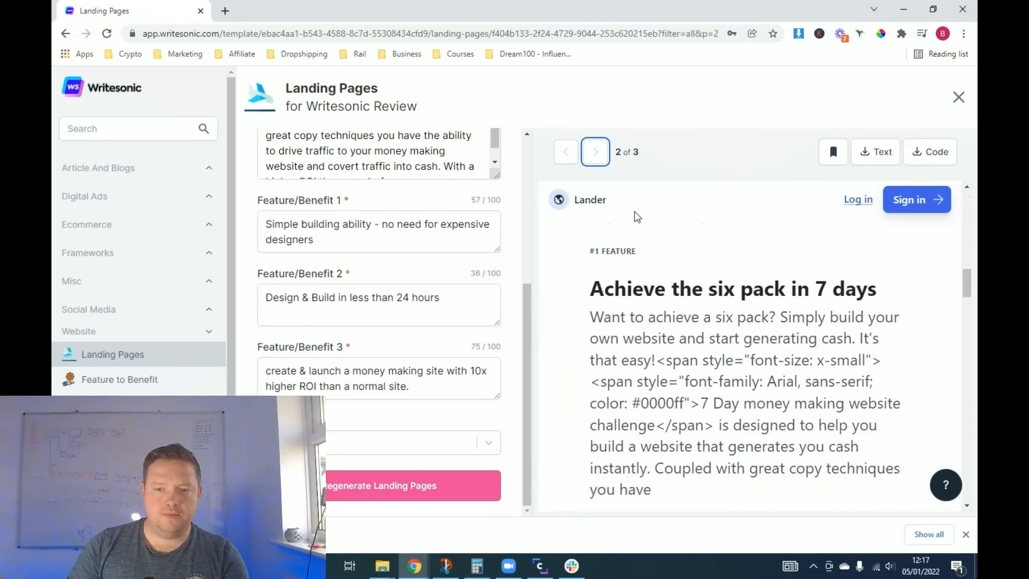
left_click(594, 152)
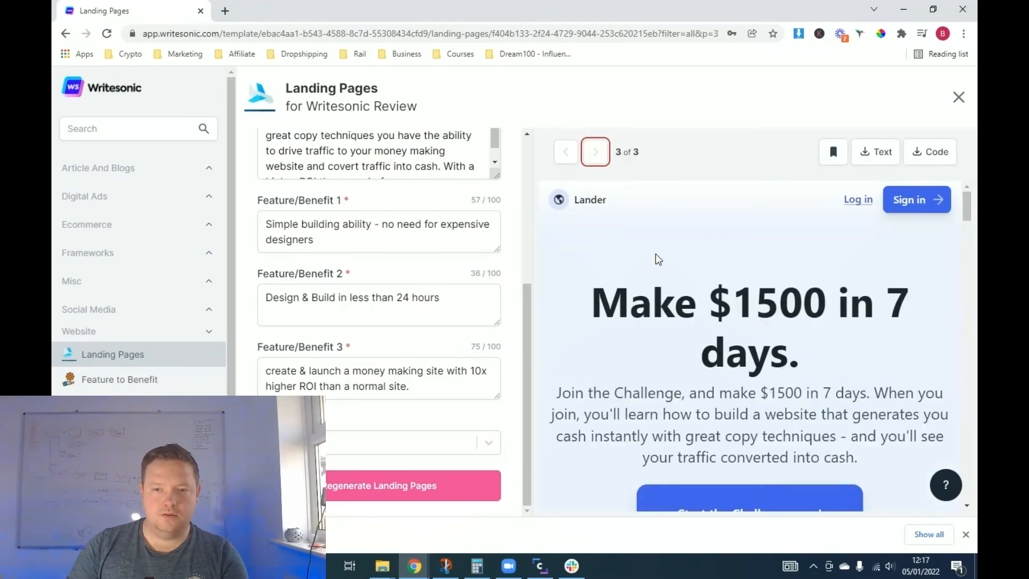